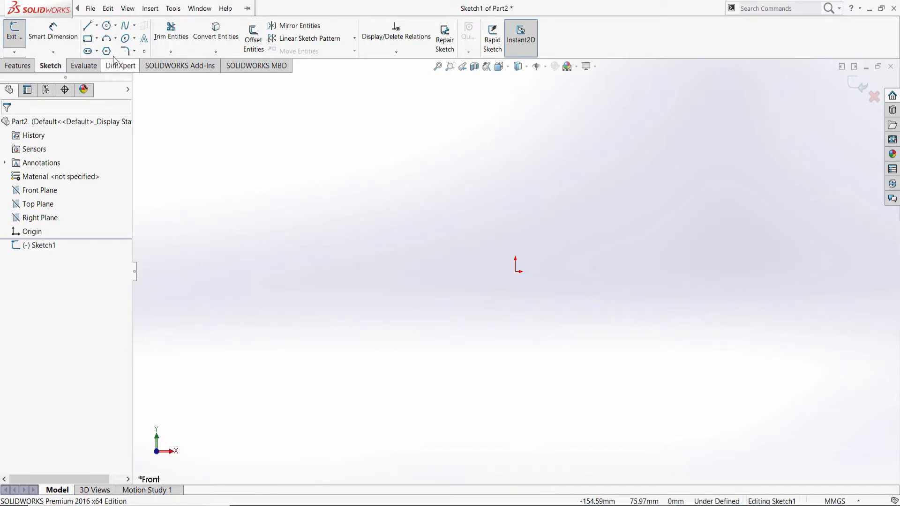
mouse_move(87, 26)
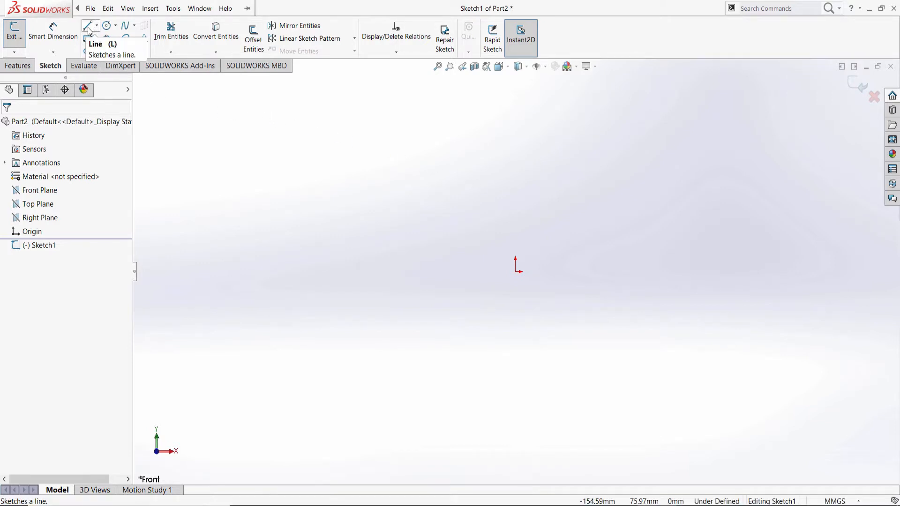
mouse_move(87, 39)
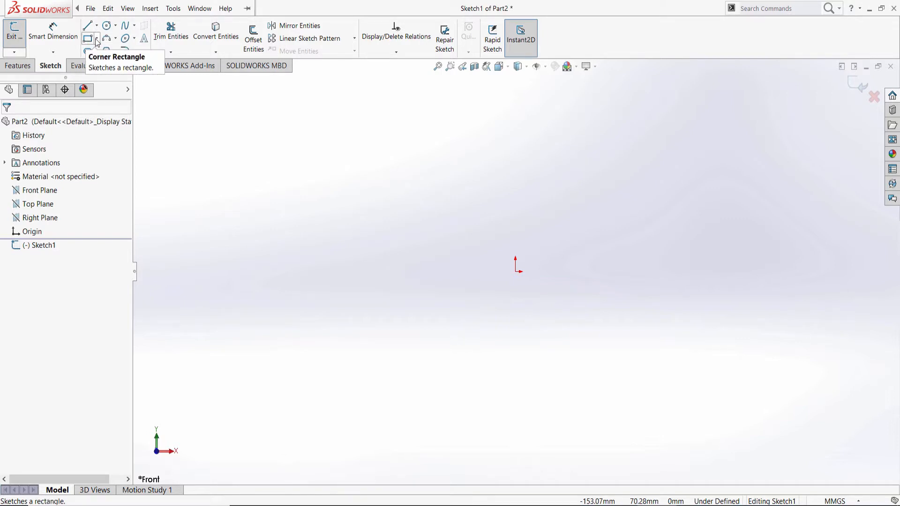
Expand the Rectangle tool flyout on the Sketch toolbar.
left_click(98, 38)
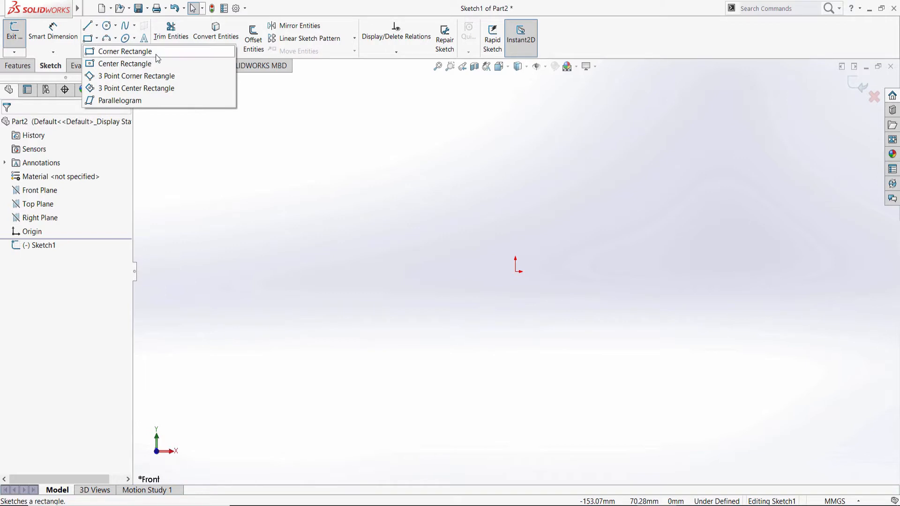
mouse_move(125, 63)
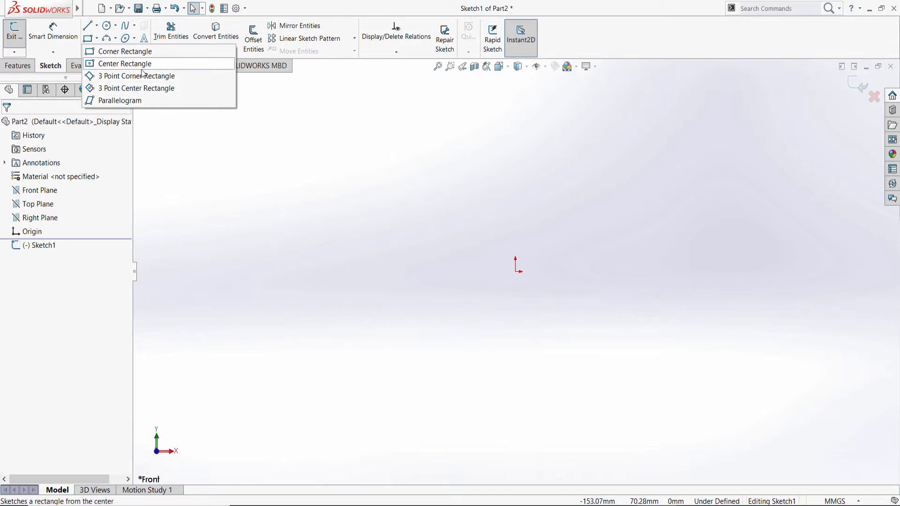
mouse_move(148, 58)
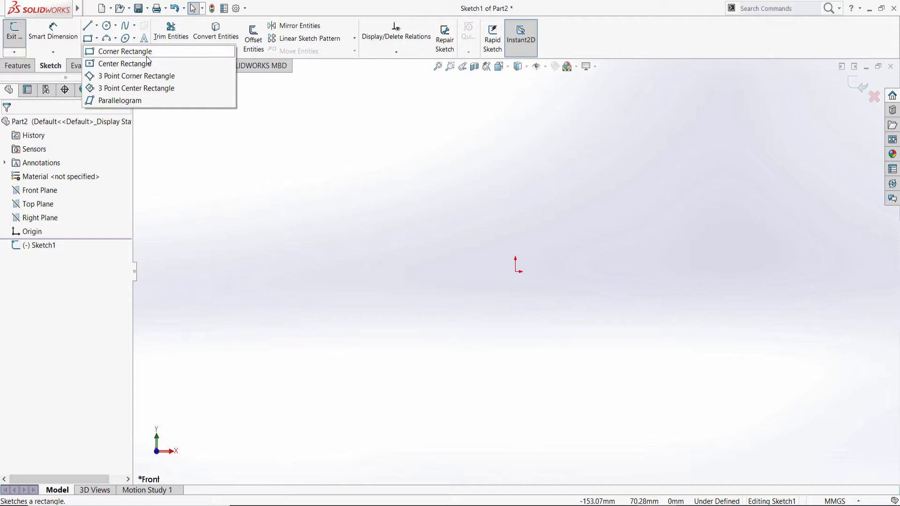
mouse_move(150, 56)
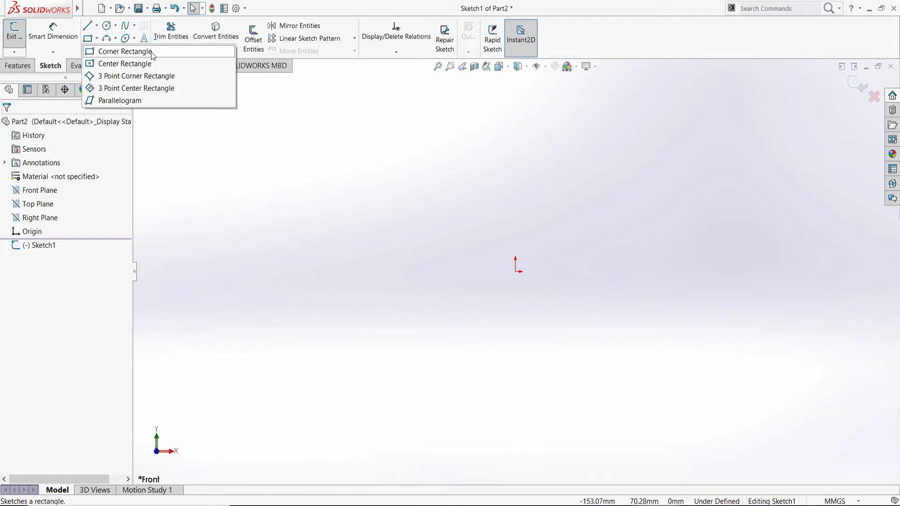
mouse_move(162, 58)
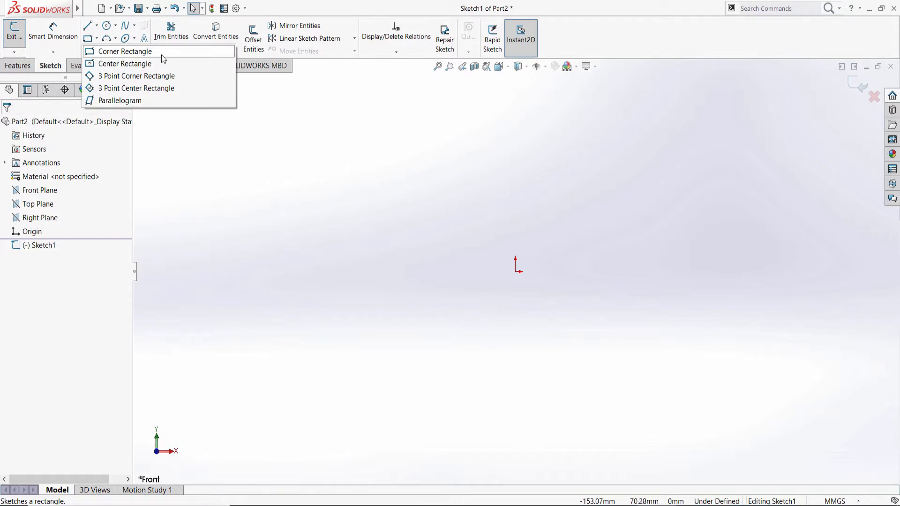
Activate Corner Rectangle, keep Corner as the rectangle type, and reshow the flyout.
left_click(125, 52)
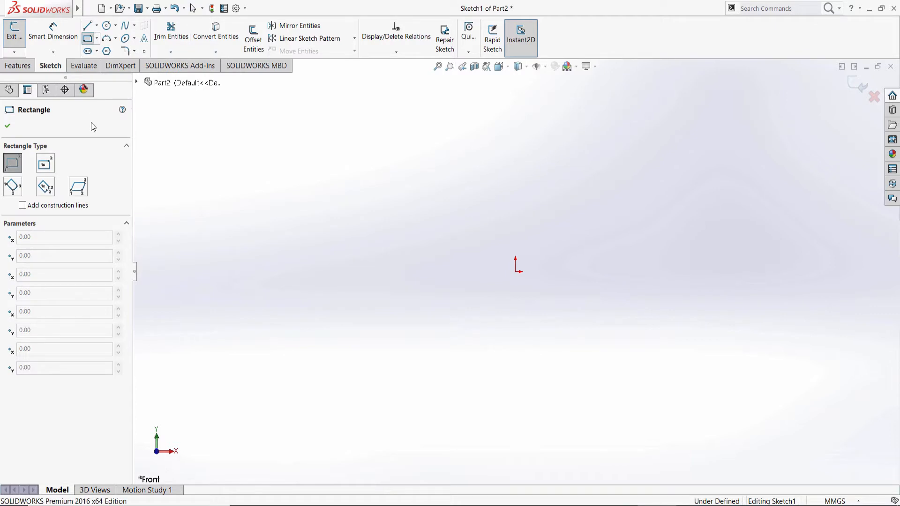
mouse_move(28, 90)
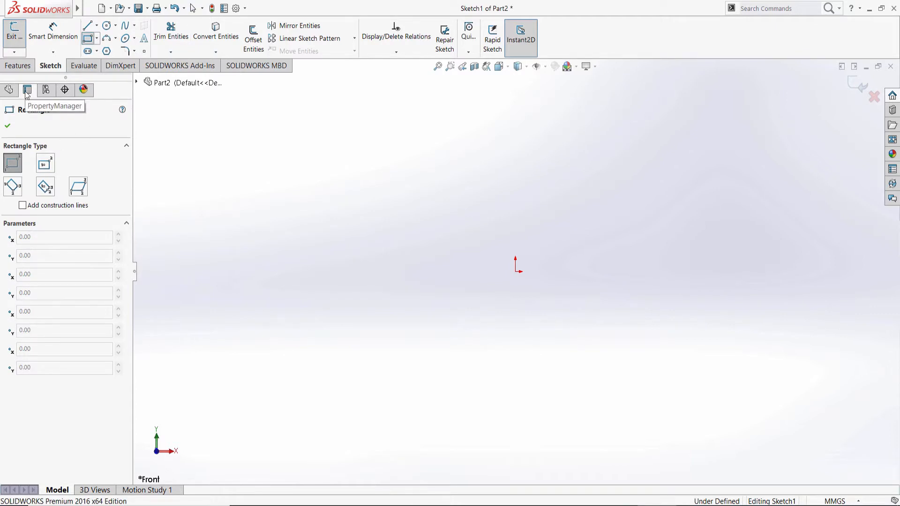
mouse_move(13, 162)
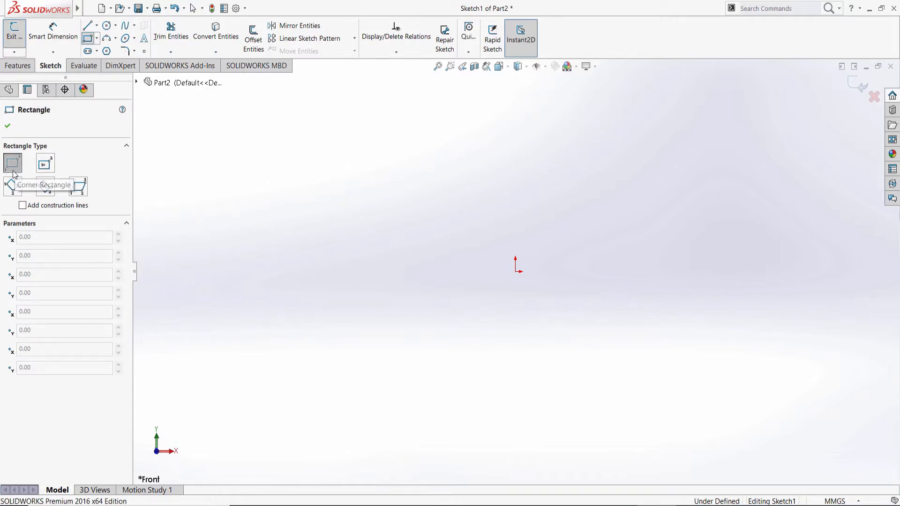
left_click(12, 163)
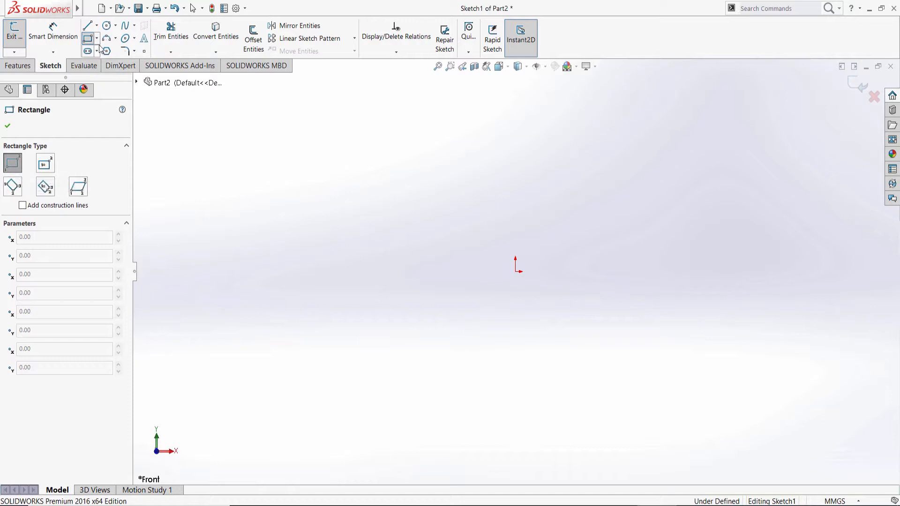
left_click(98, 38)
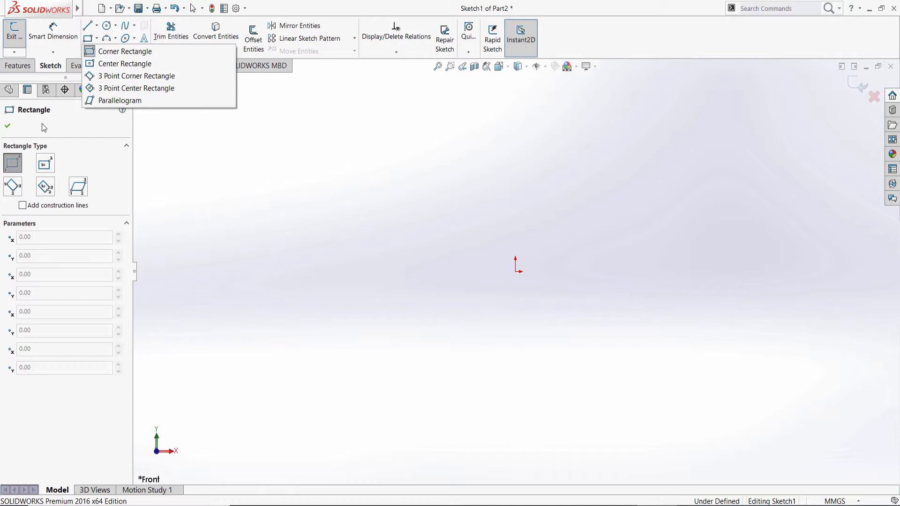
mouse_move(60, 172)
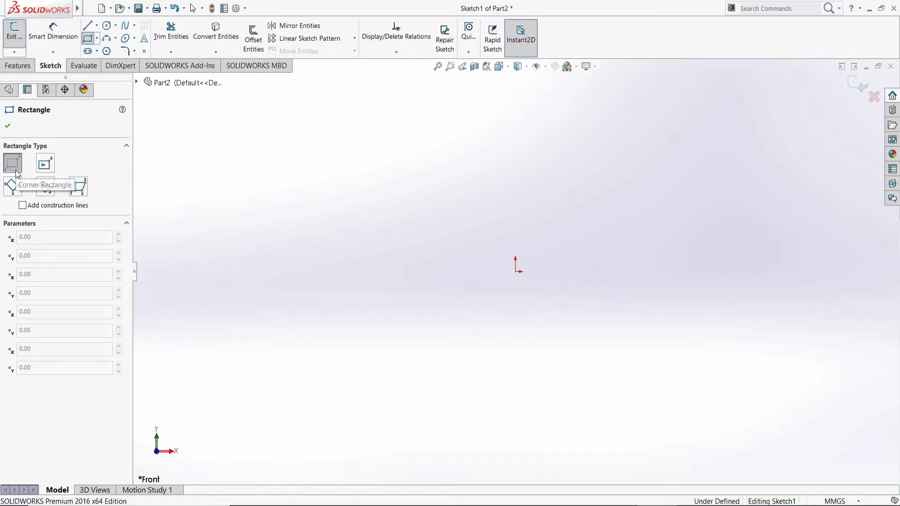
mouse_move(13, 162)
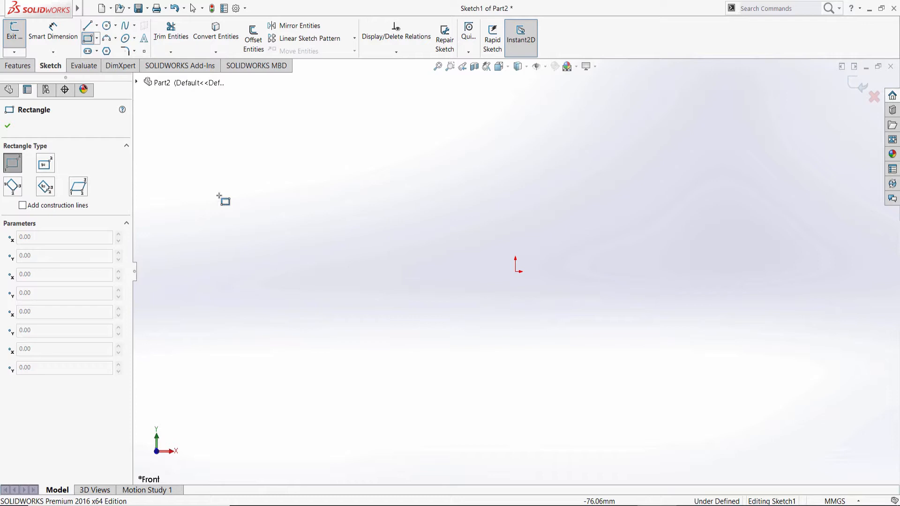
mouse_move(12, 163)
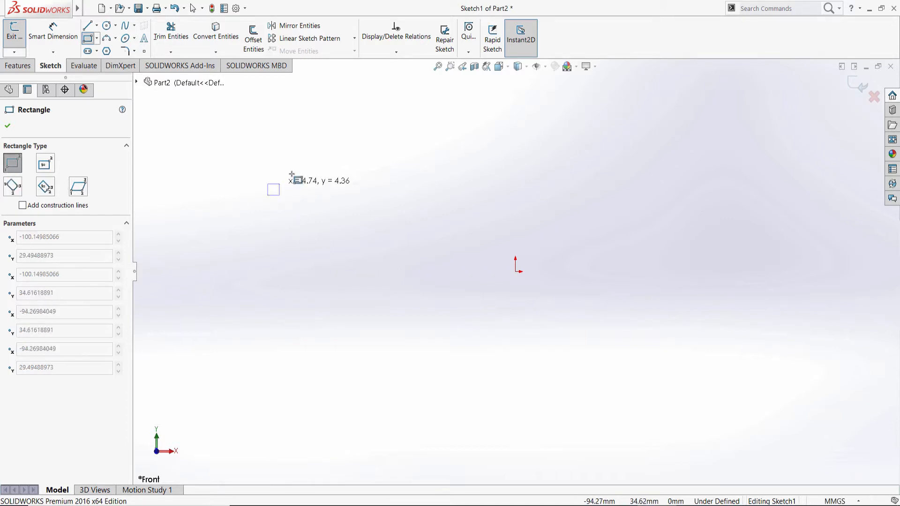
mouse_move(274, 195)
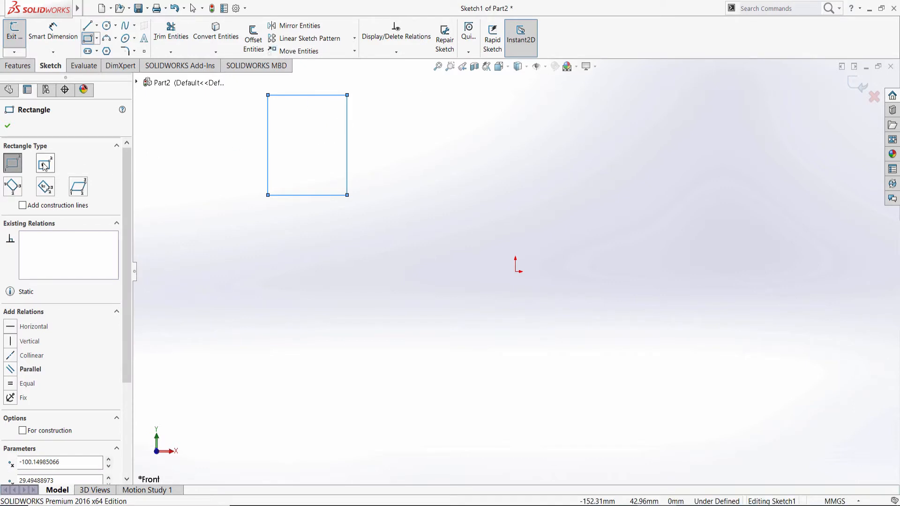
mouse_move(45, 163)
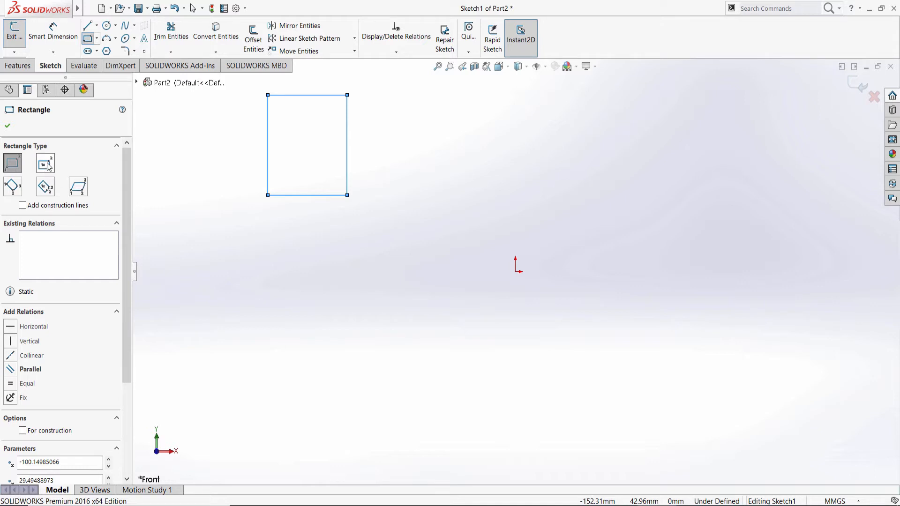
Switch the Rectangle Type to Center Rectangle in the PropertyManager.
left_click(45, 163)
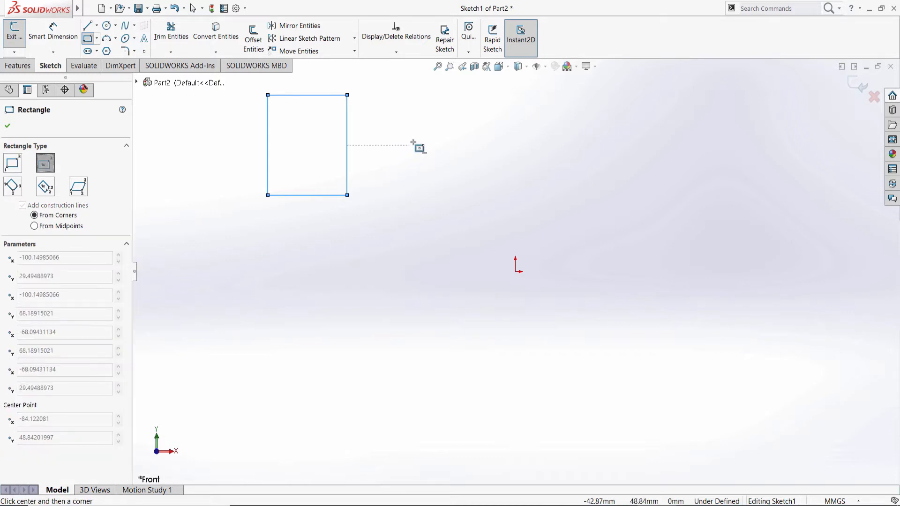
mouse_move(515, 271)
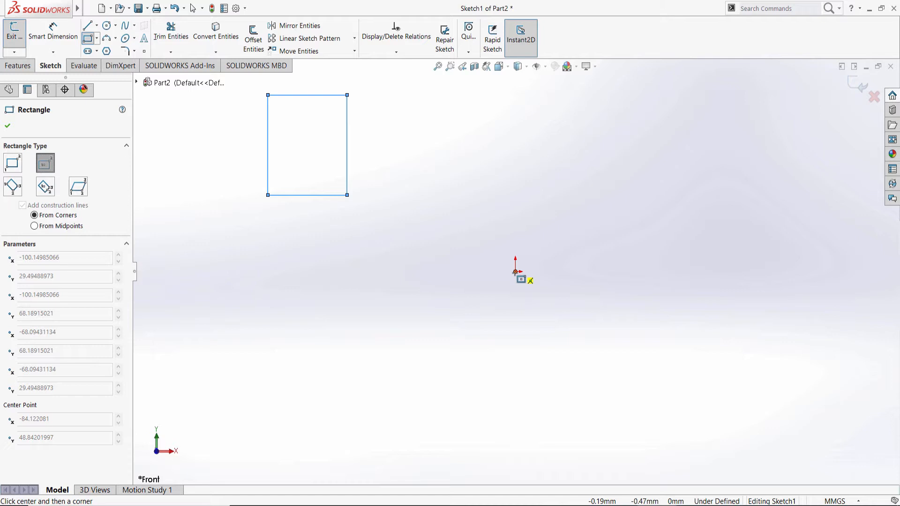
Center a rectangle on the origin, then select the 3 Point Corner Rectangle type.
left_click(515, 272)
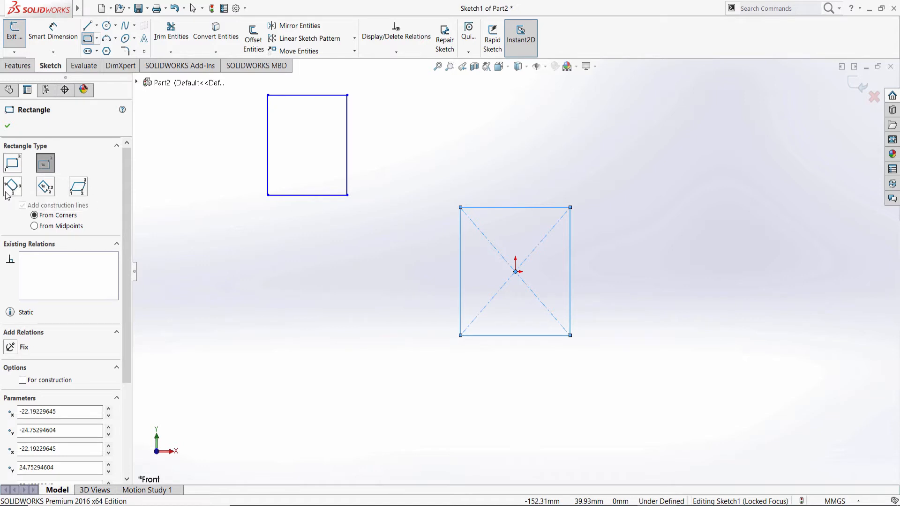
mouse_move(12, 187)
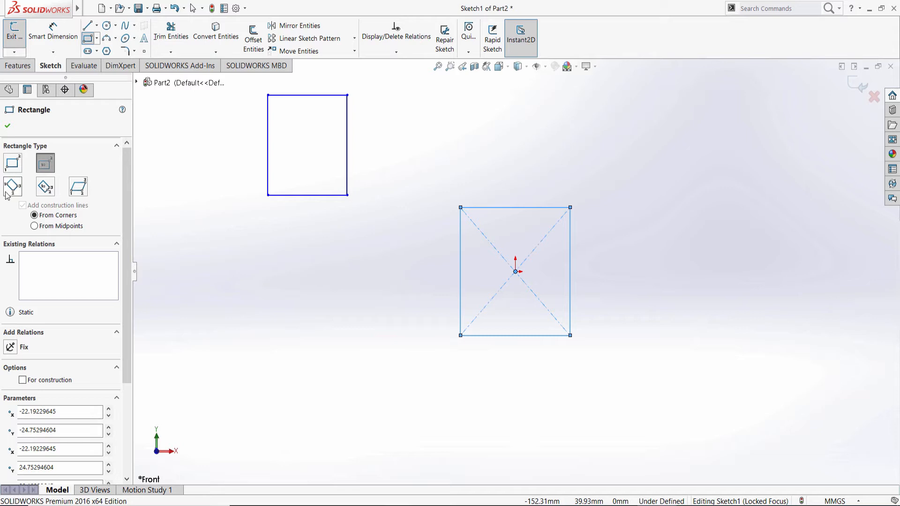
left_click(13, 187)
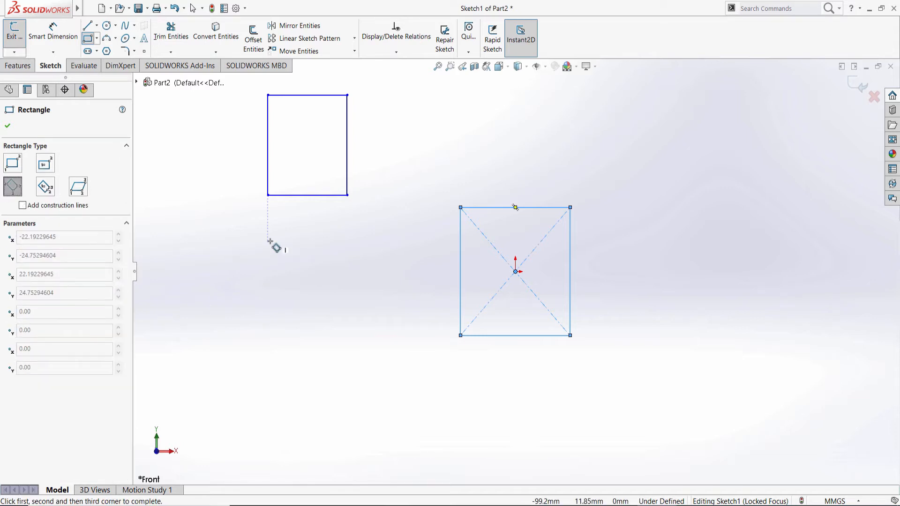
mouse_move(271, 255)
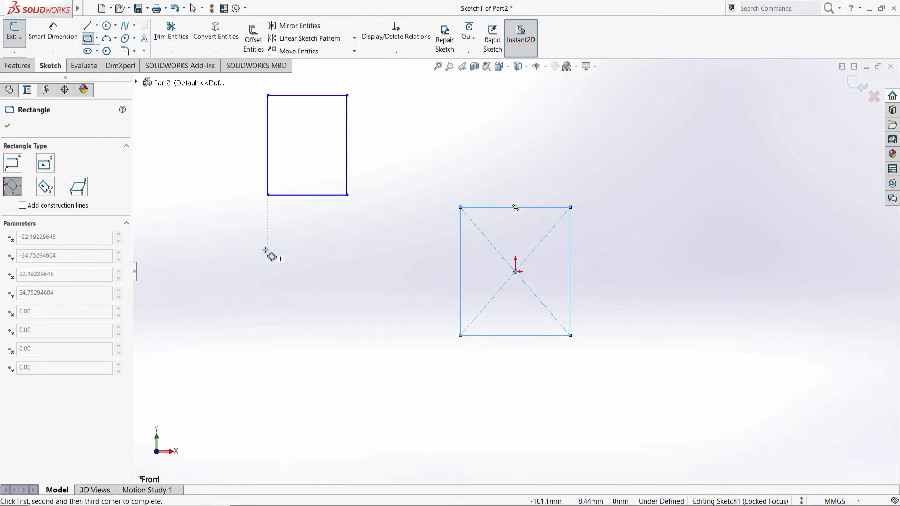
mouse_move(270, 291)
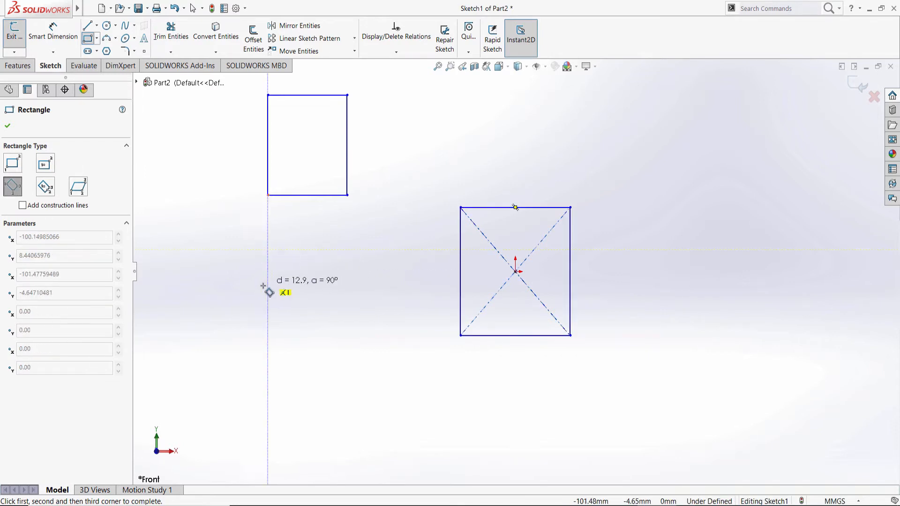
mouse_move(241, 237)
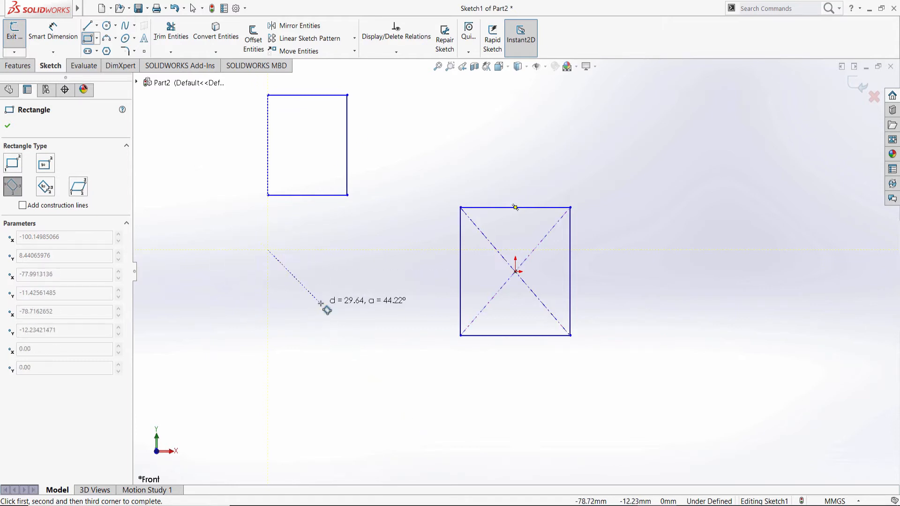
mouse_move(326, 320)
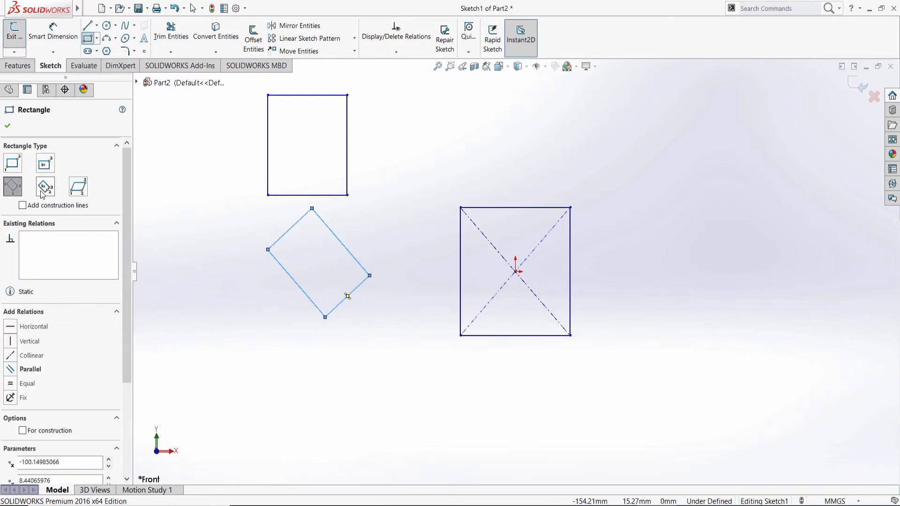
mouse_move(45, 186)
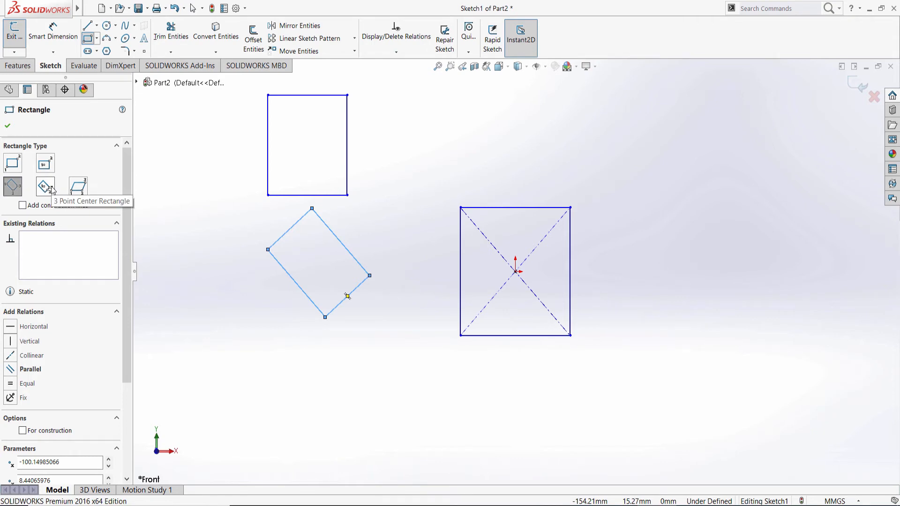
Select 3 Point Center Rectangle and draw a tall centered rectangle right of the origin.
left_click(45, 187)
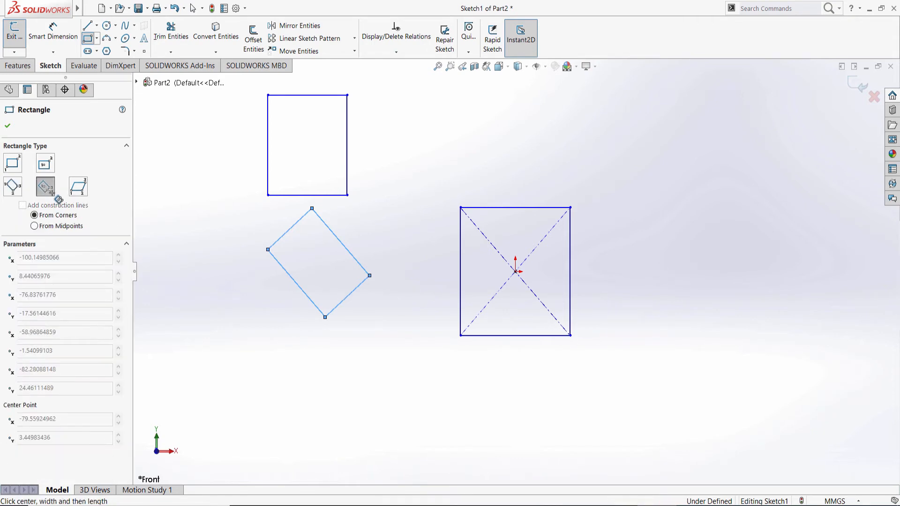
left_click(22, 205)
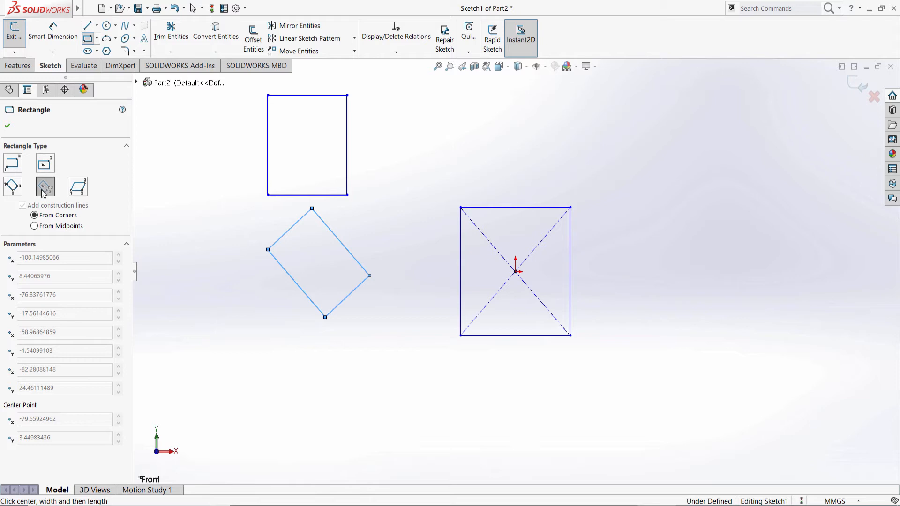
mouse_move(419, 191)
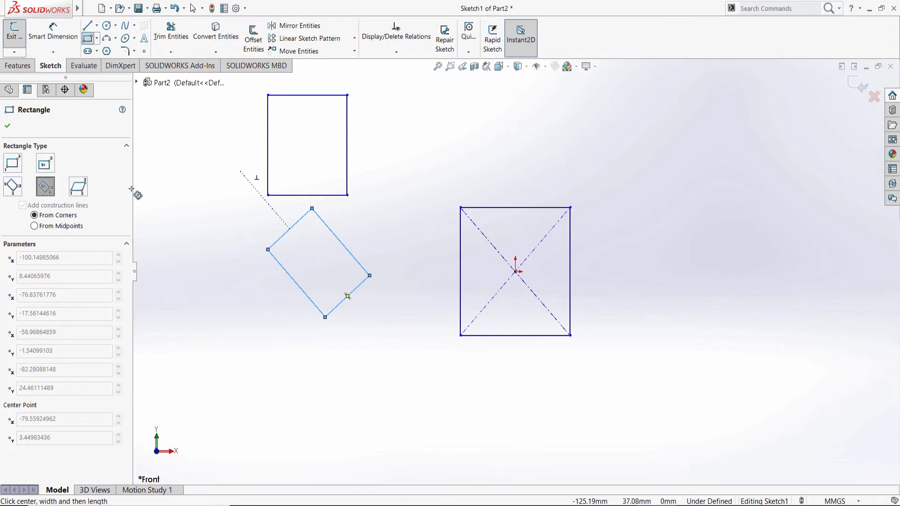
mouse_move(523, 128)
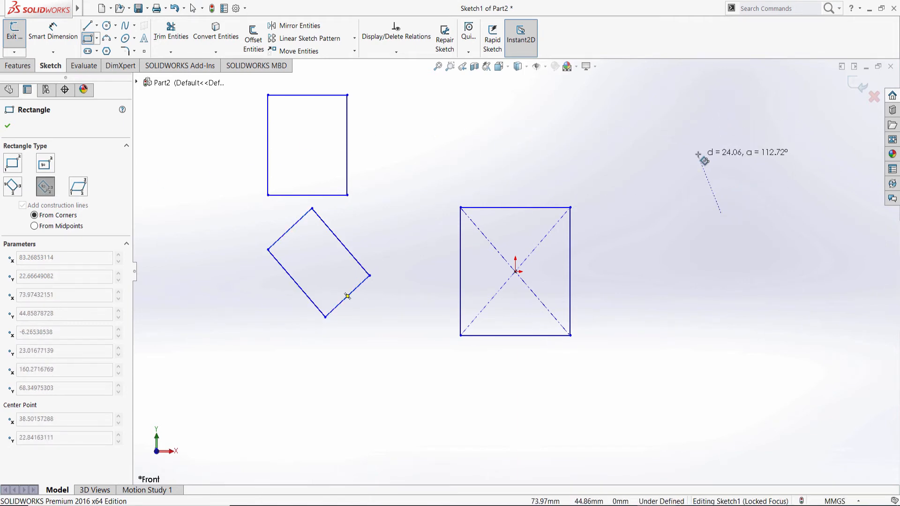
mouse_move(726, 106)
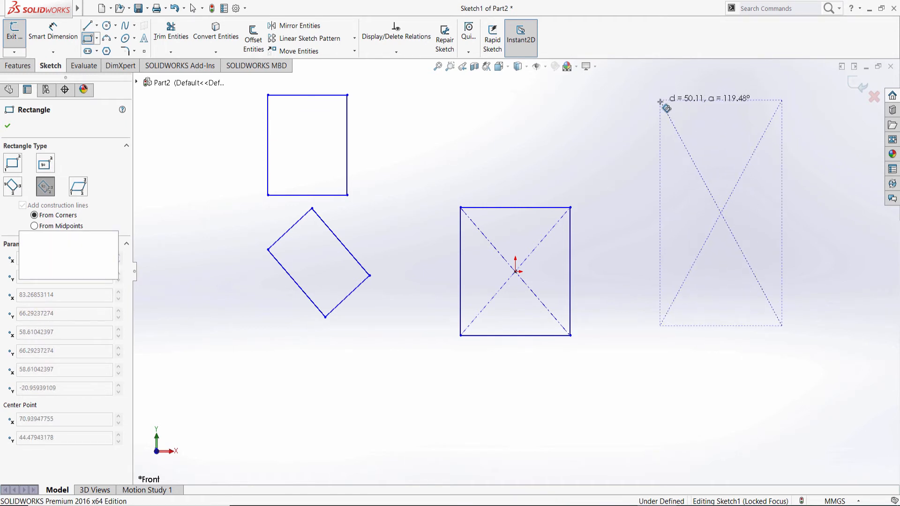
left_click(660, 99)
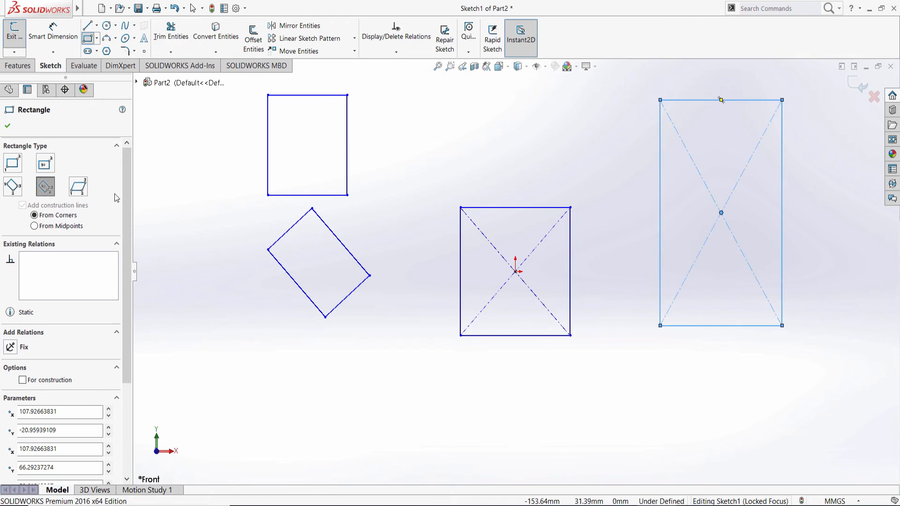
mouse_move(78, 186)
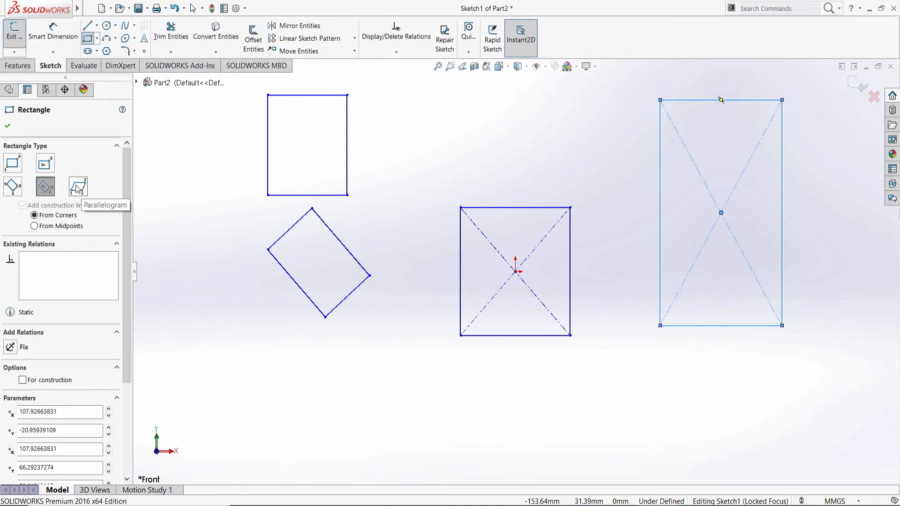
Select Parallelogram and draw a slanted parallelogram below the tilted rectangle.
left_click(76, 187)
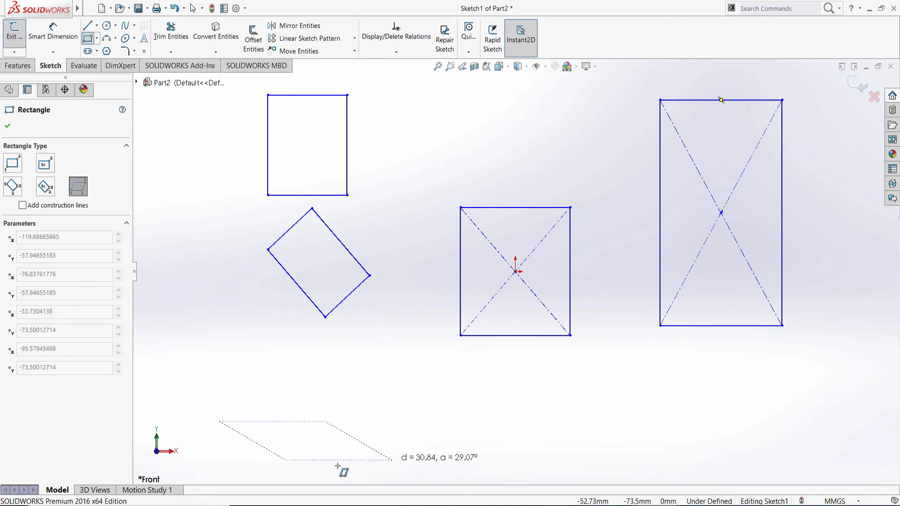
mouse_move(363, 360)
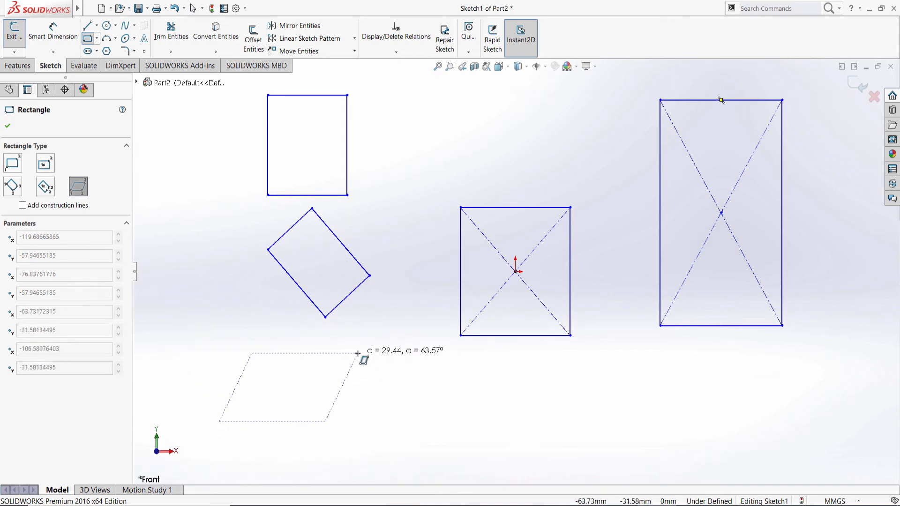
left_click(358, 354)
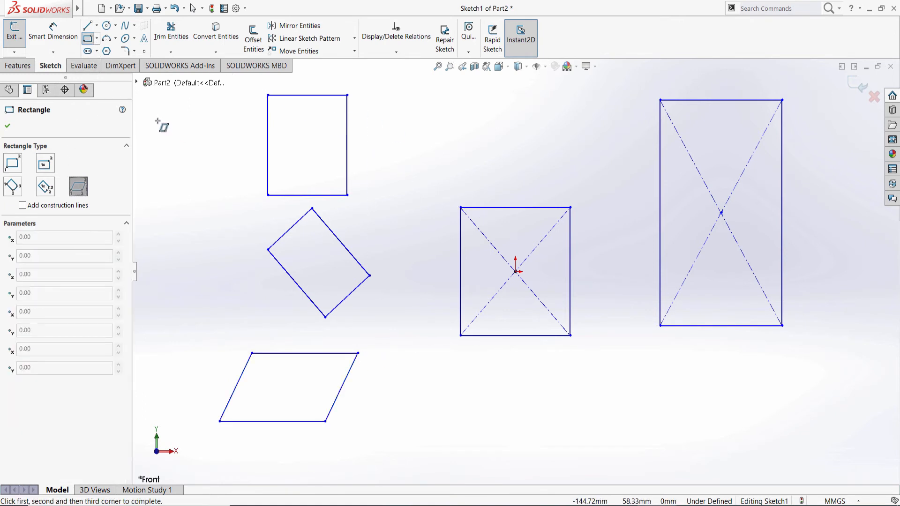
mouse_move(166, 121)
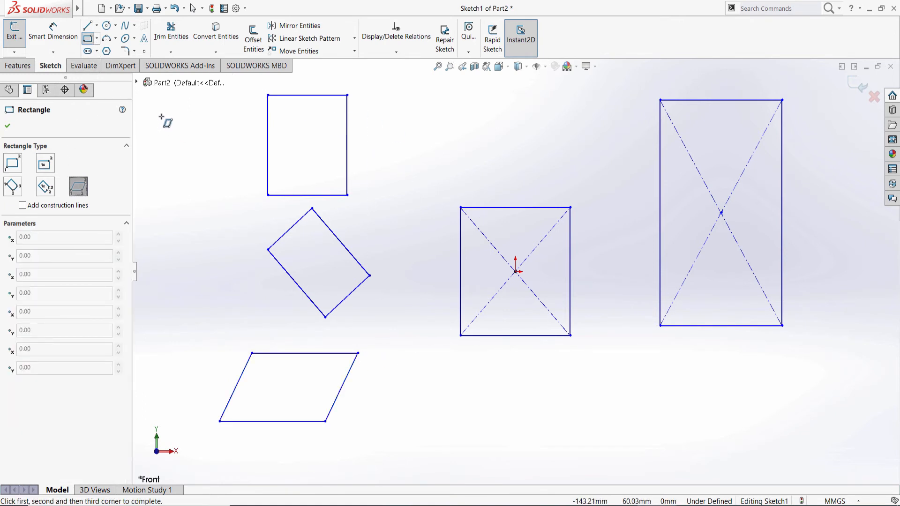
mouse_move(89, 38)
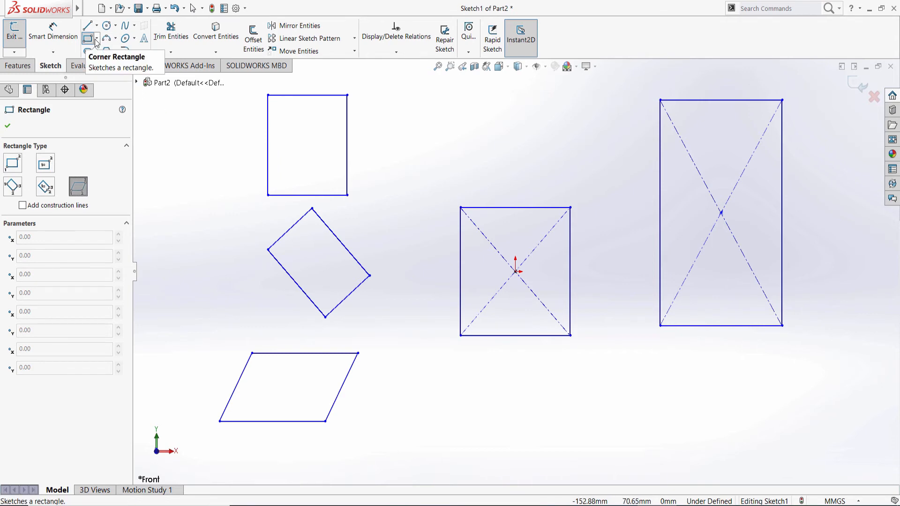
Pick 3 Point Center Rectangle, Parallelogram, then Corner Rectangle from the flyout in turn.
left_click(95, 39)
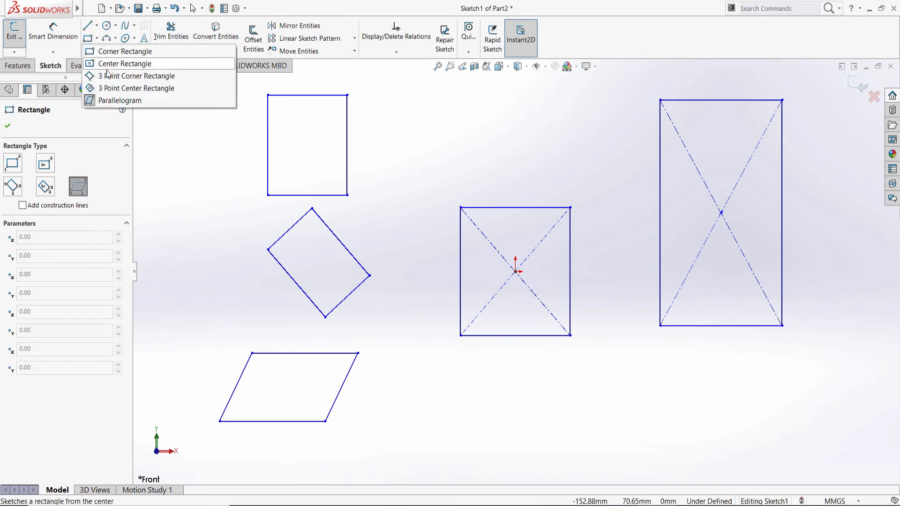
mouse_move(136, 76)
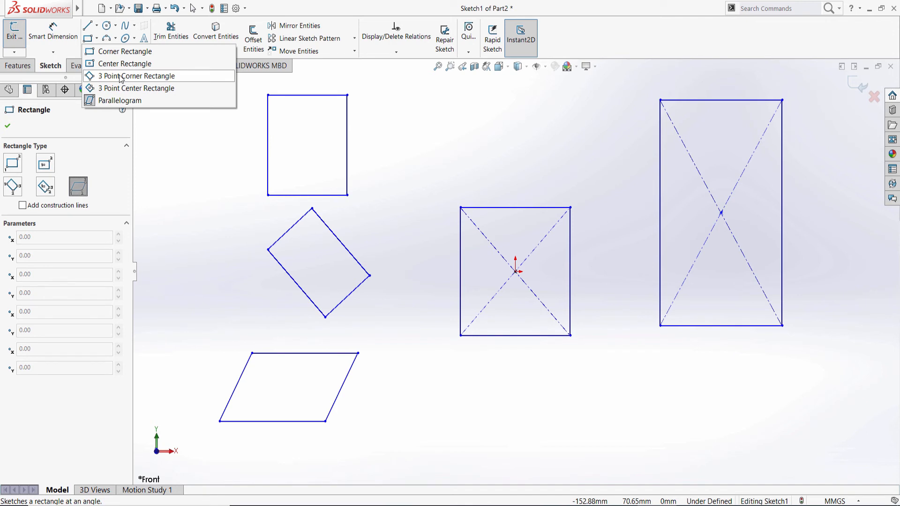
mouse_move(135, 87)
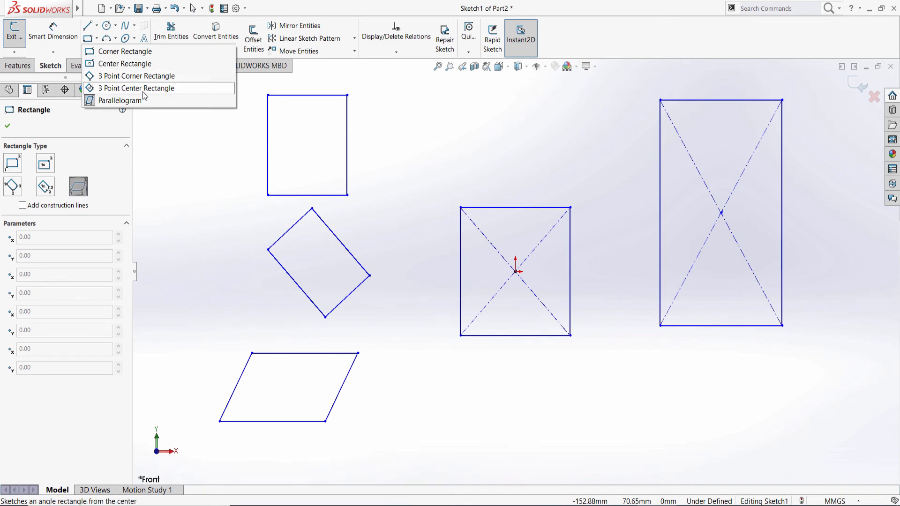
left_click(136, 88)
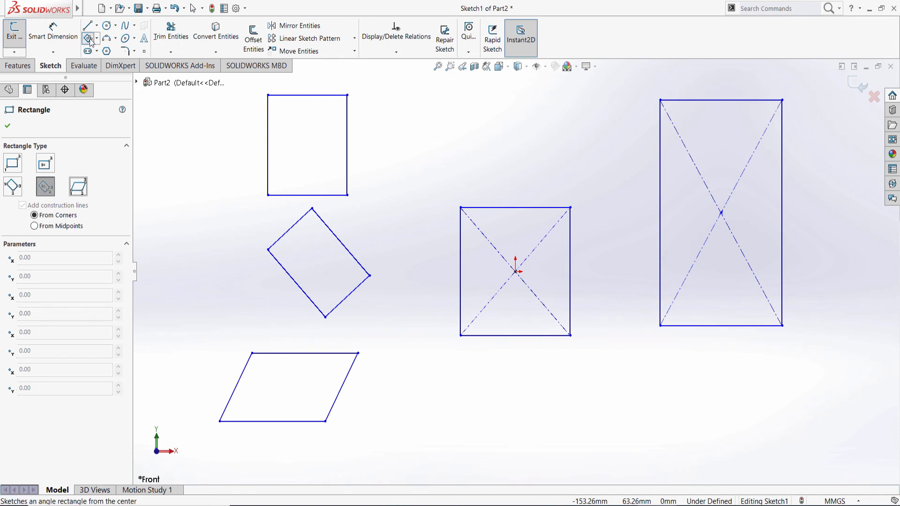
mouse_move(87, 38)
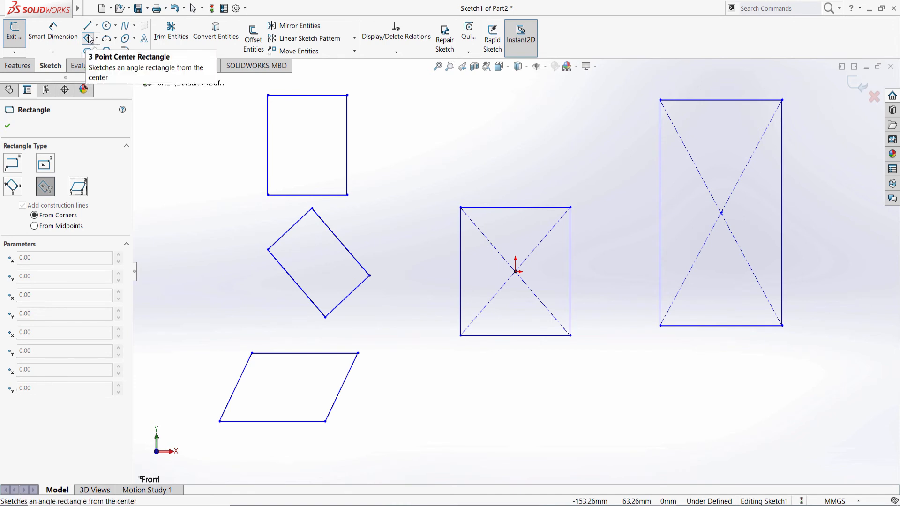
mouse_move(87, 39)
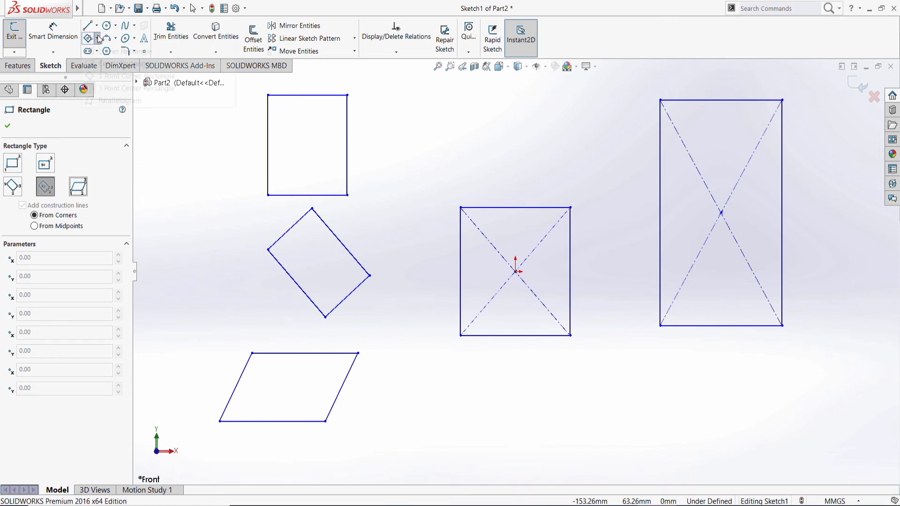
left_click(98, 38)
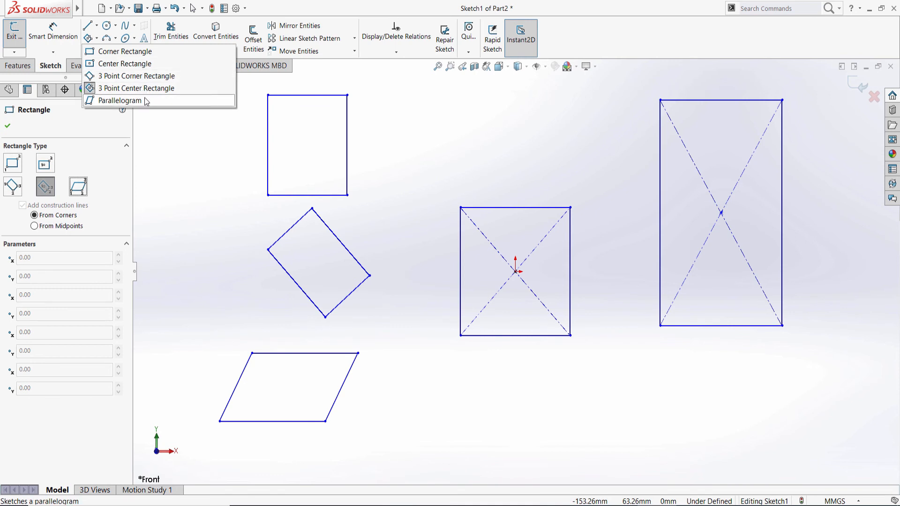
left_click(118, 100)
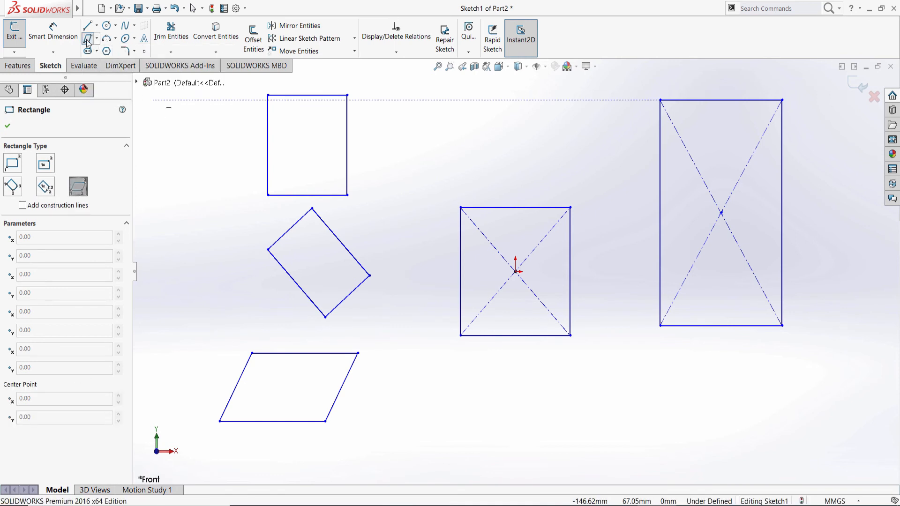
mouse_move(89, 38)
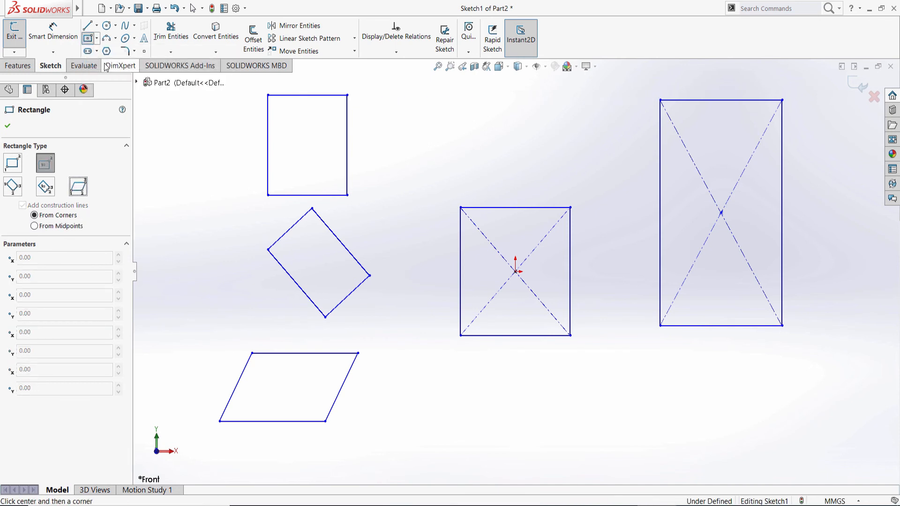
left_click(96, 38)
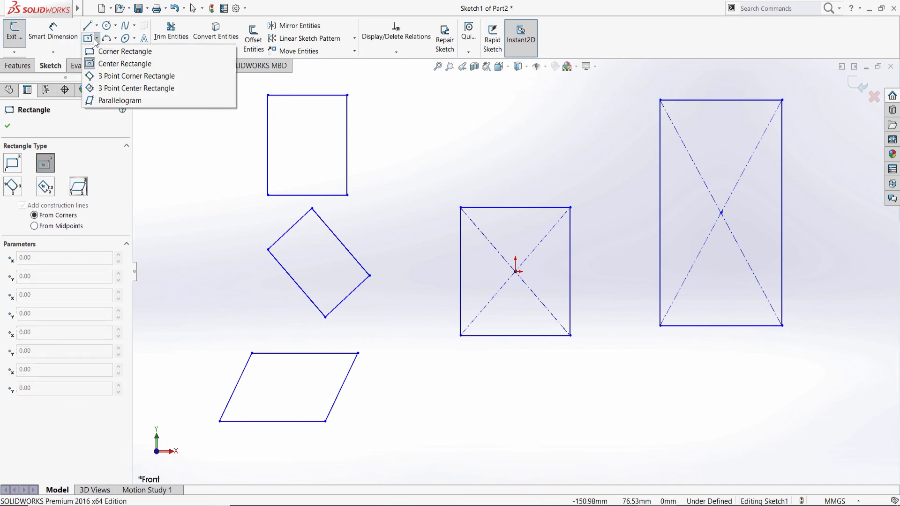
left_click(125, 63)
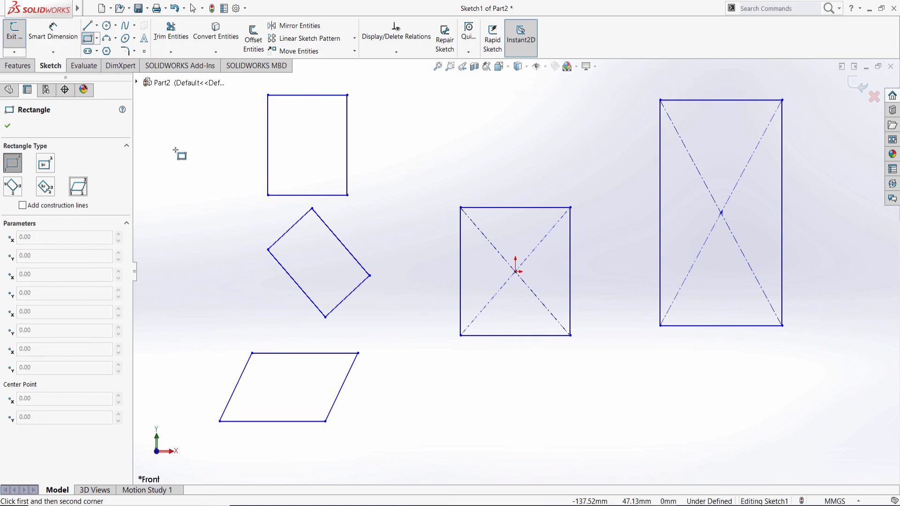
mouse_move(517, 169)
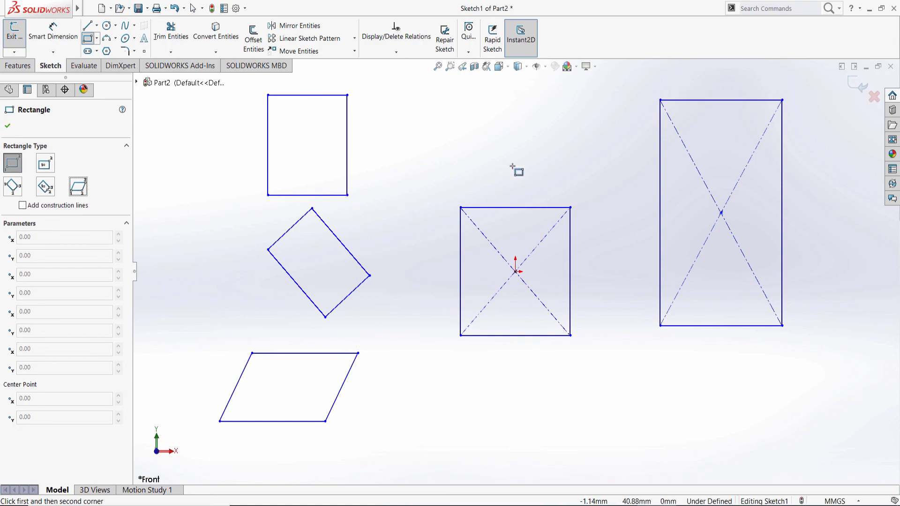